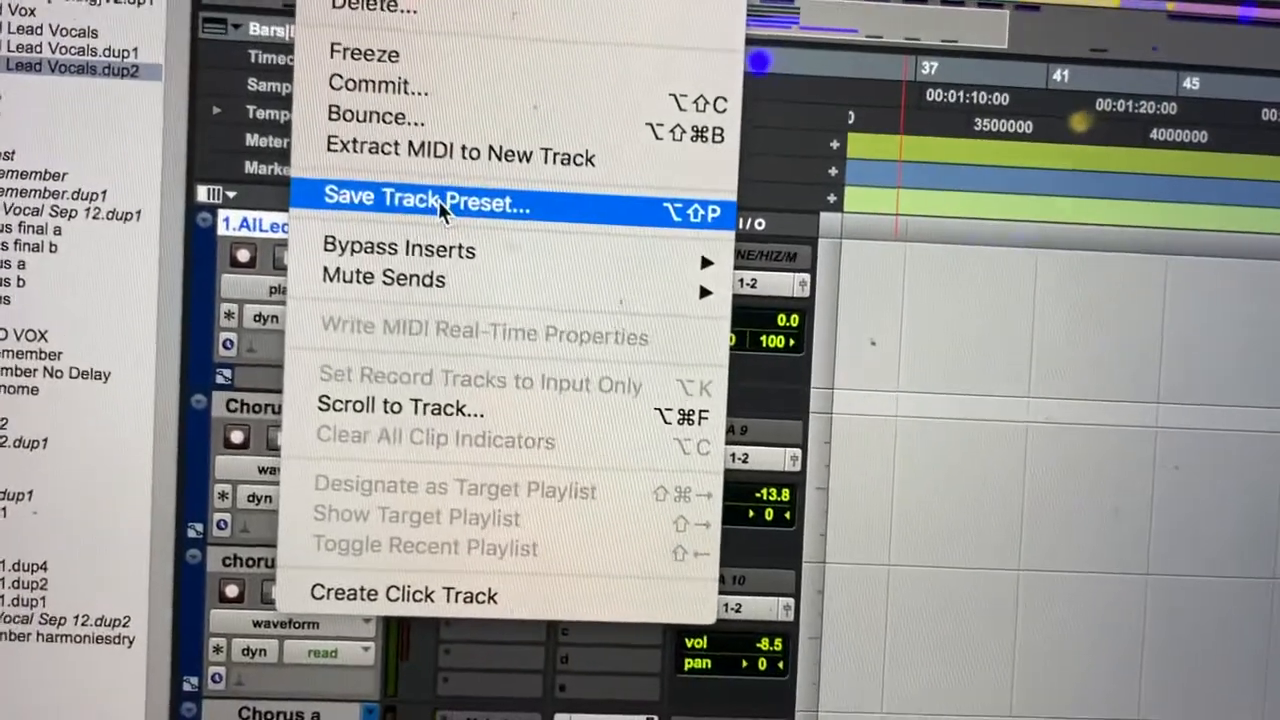
Start saving the lead vocal track as a track preset named 'vocals'
left_click(424, 204)
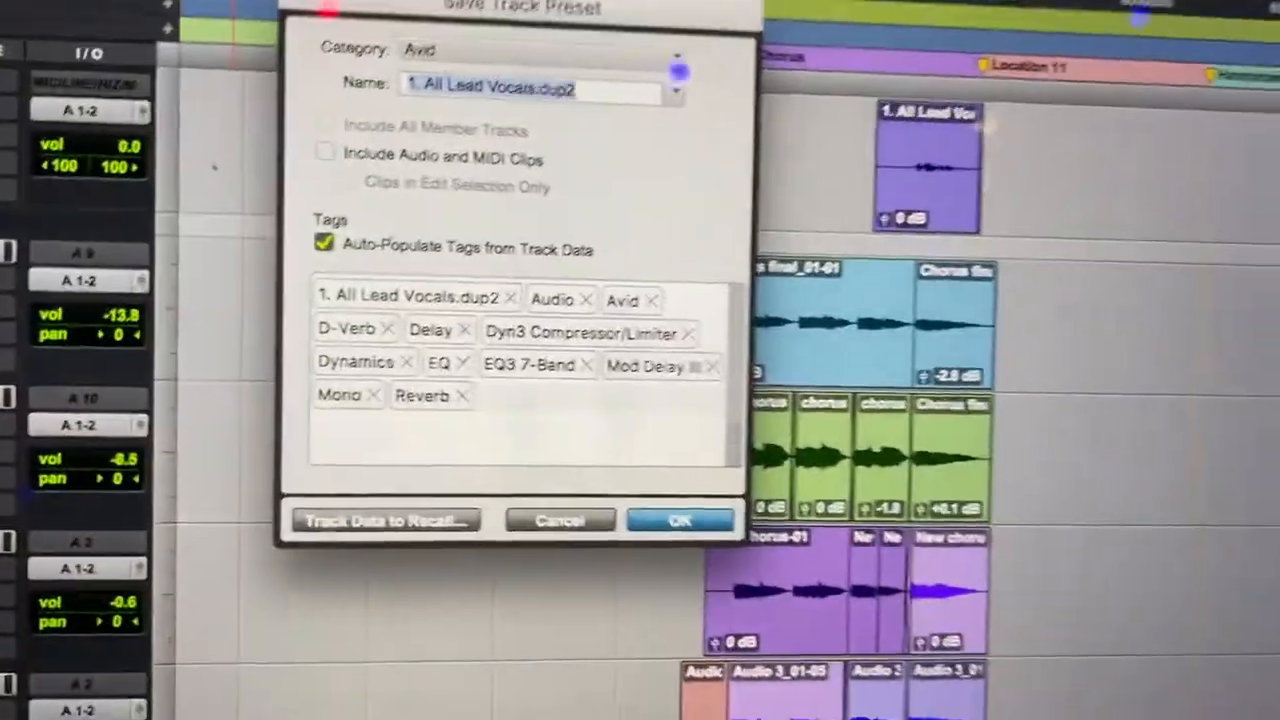
type("voca")
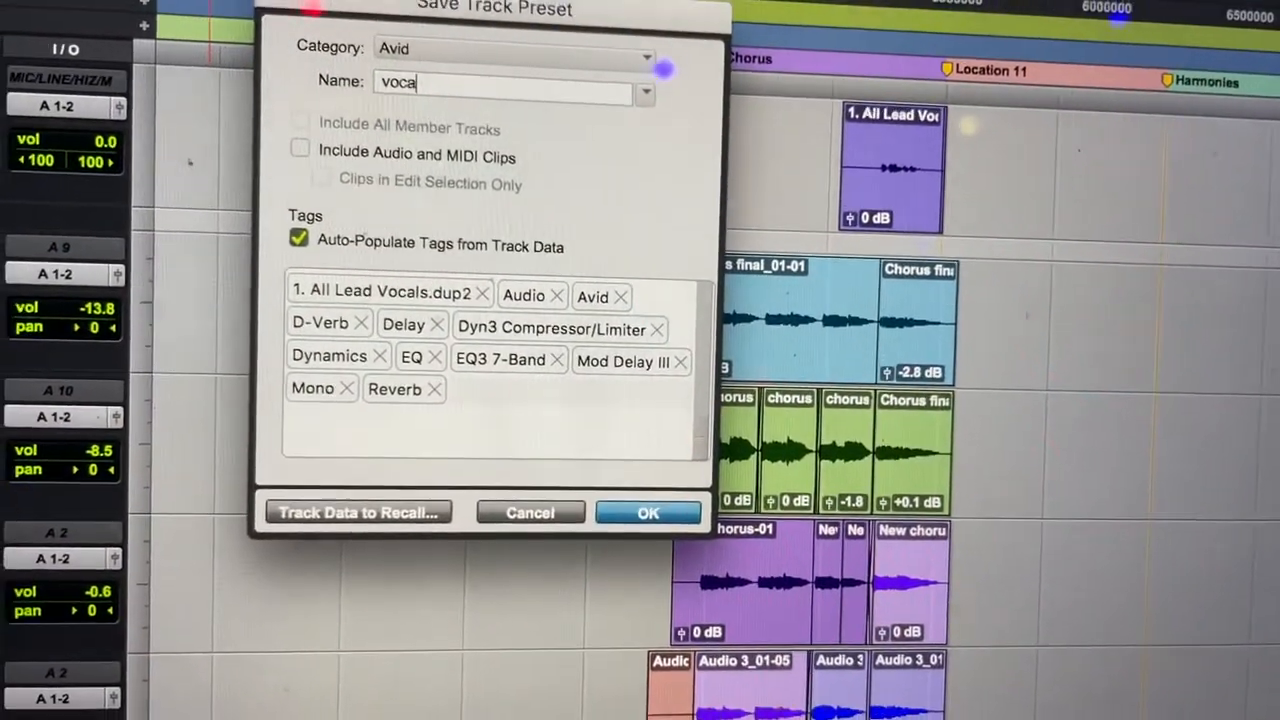
type("ls")
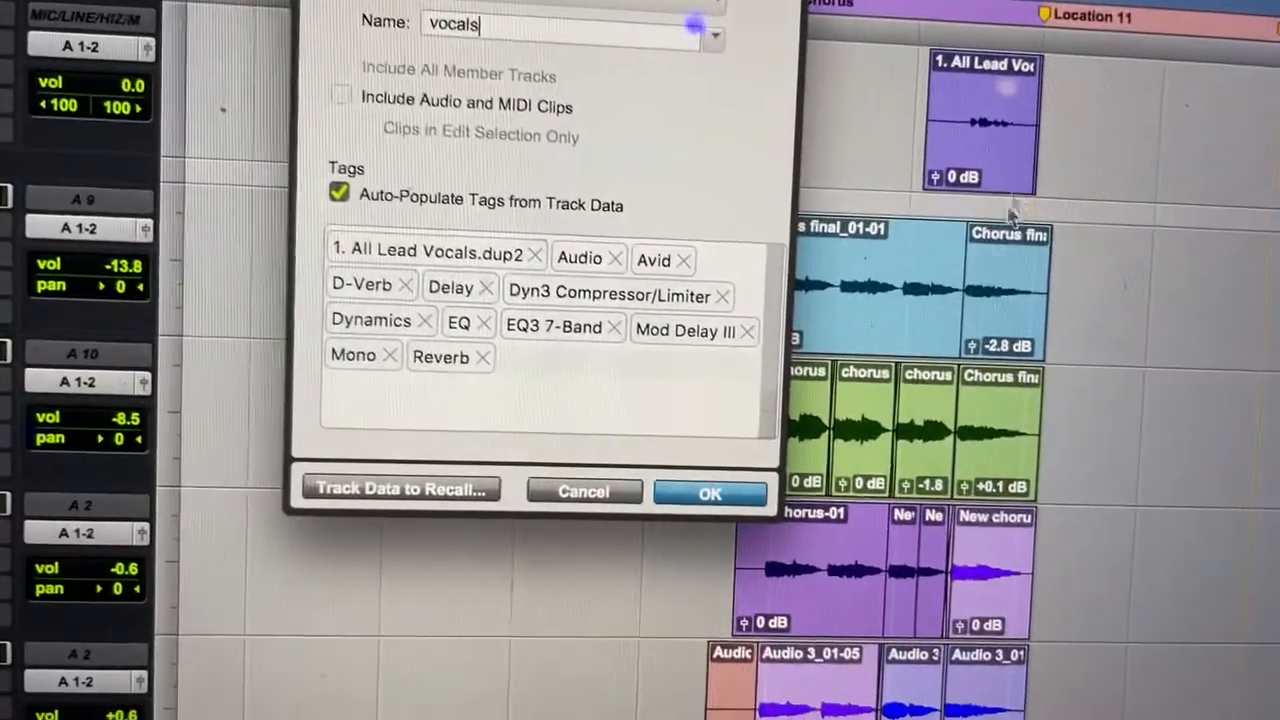